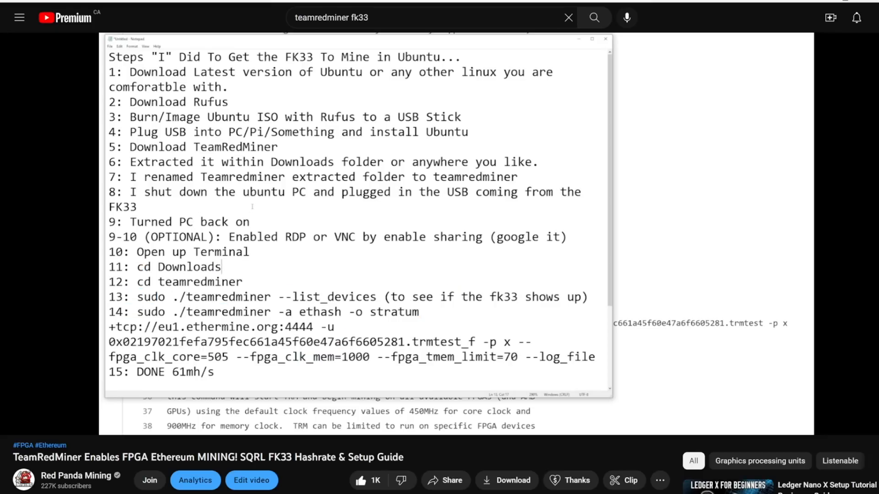
Step: Open the FPGA_GUIDE document from the extracted teamredminer folder
{"action": "left_click_drag", "start_coordinate": [286, 71], "coordinate": [363, 72]}
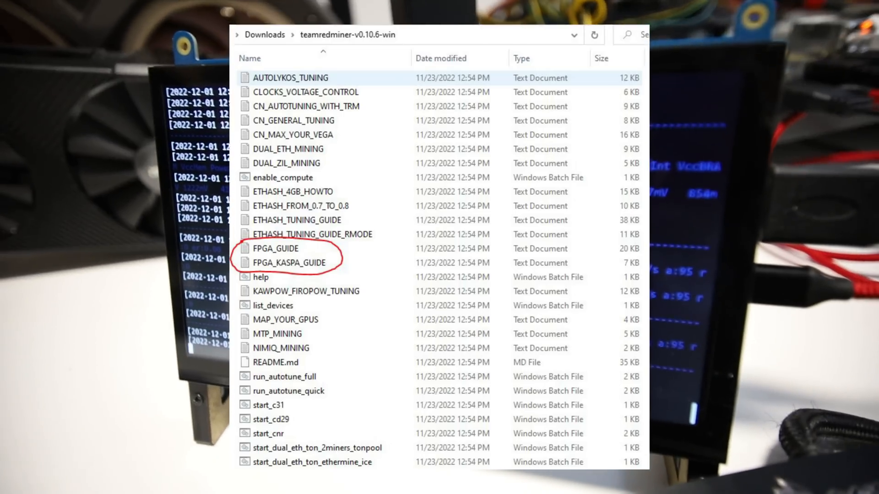
{"action": "double_click", "coordinate": [275, 248]}
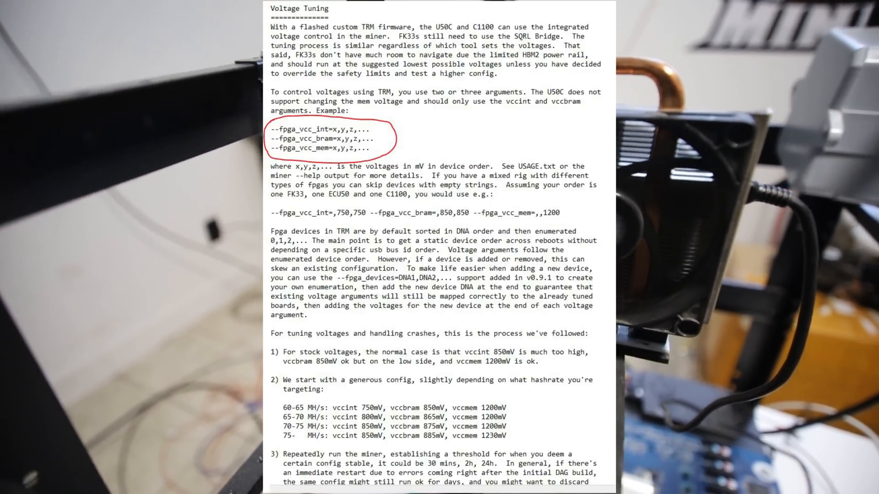
{"action": "scroll", "scroll_direction": "down", "scroll_amount": 3}
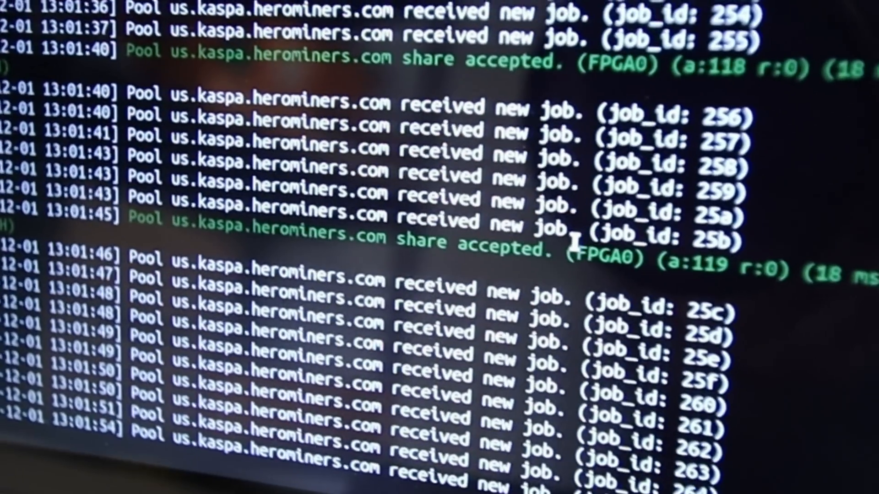
Step: Scroll the TeamRedMiner log to follow the accepted Kaspa shares from herominers
{"action": "scroll", "scroll_direction": "down", "scroll_amount": 3}
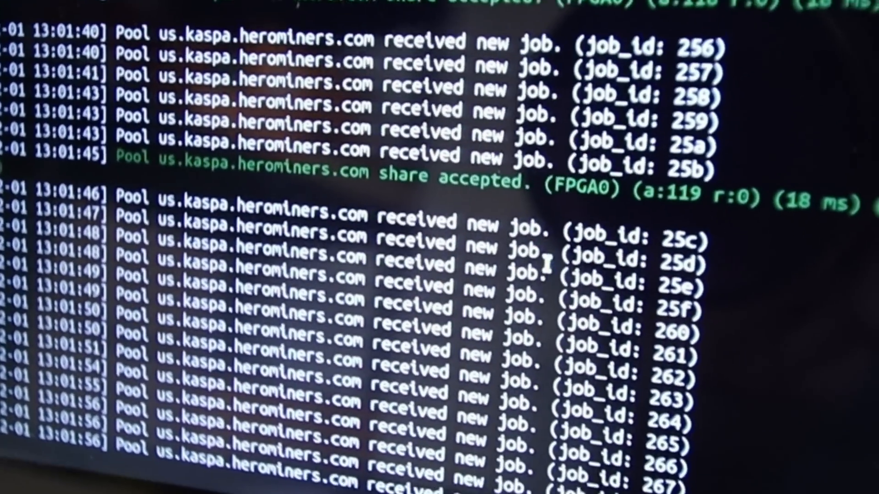
{"action": "scroll", "scroll_direction": "down", "scroll_amount": 3}
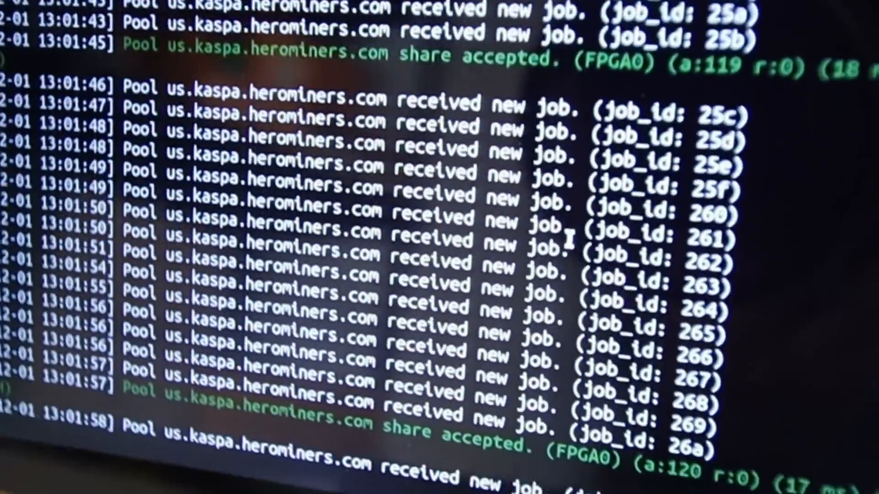
{"action": "scroll", "scroll_direction": "down", "scroll_amount": 3}
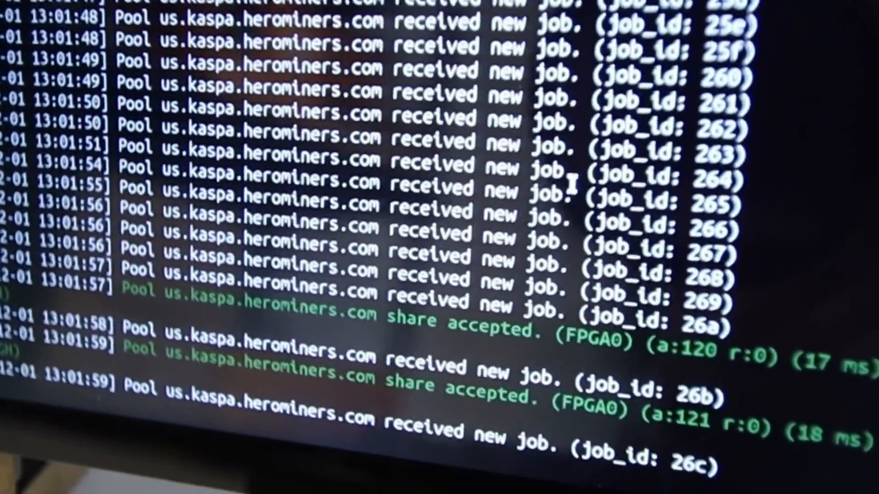